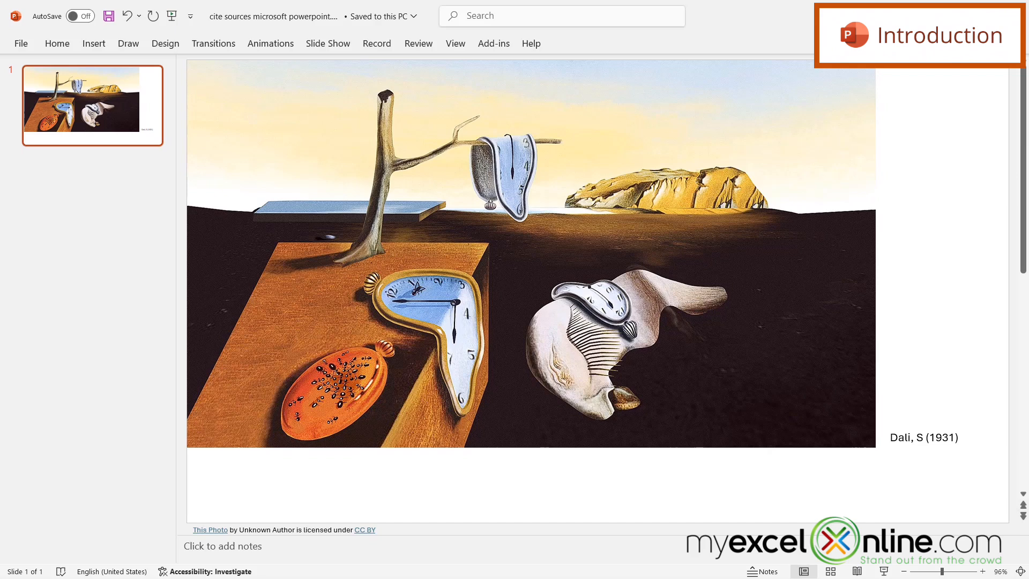
Insert the Dali melting-clocks painting from an Online Pictures search for 'dali clock'.
{"action": "left_click", "coordinate": [923, 437]}
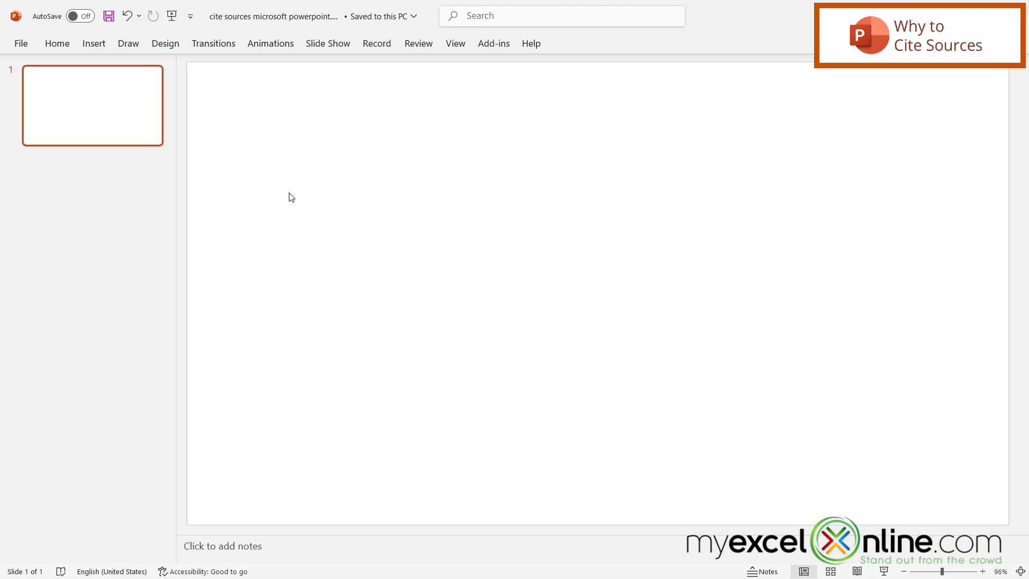
{"action": "mouse_move", "coordinate": [278, 176]}
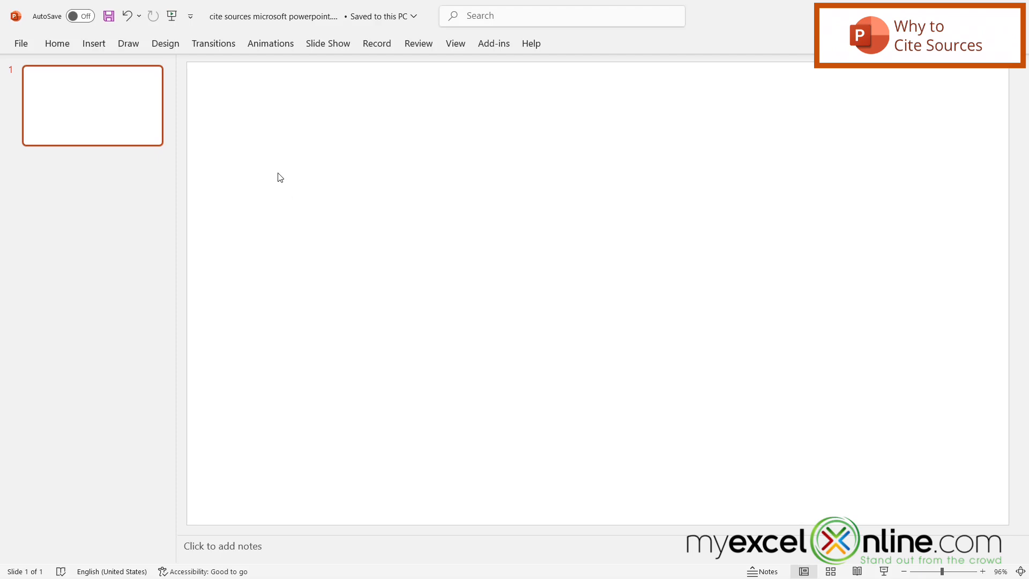
{"action": "left_click", "coordinate": [135, 73]}
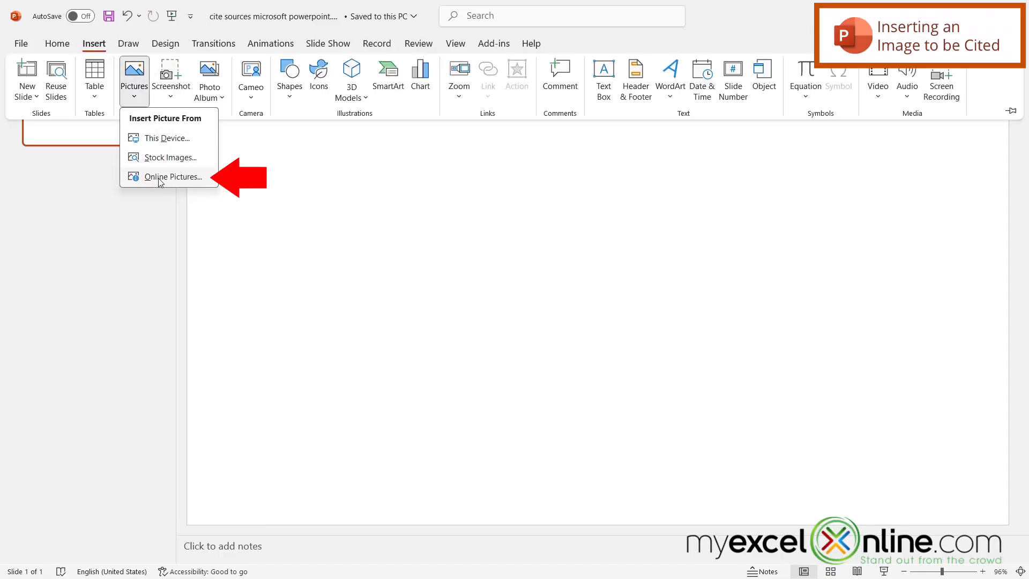
{"action": "left_click", "coordinate": [173, 177]}
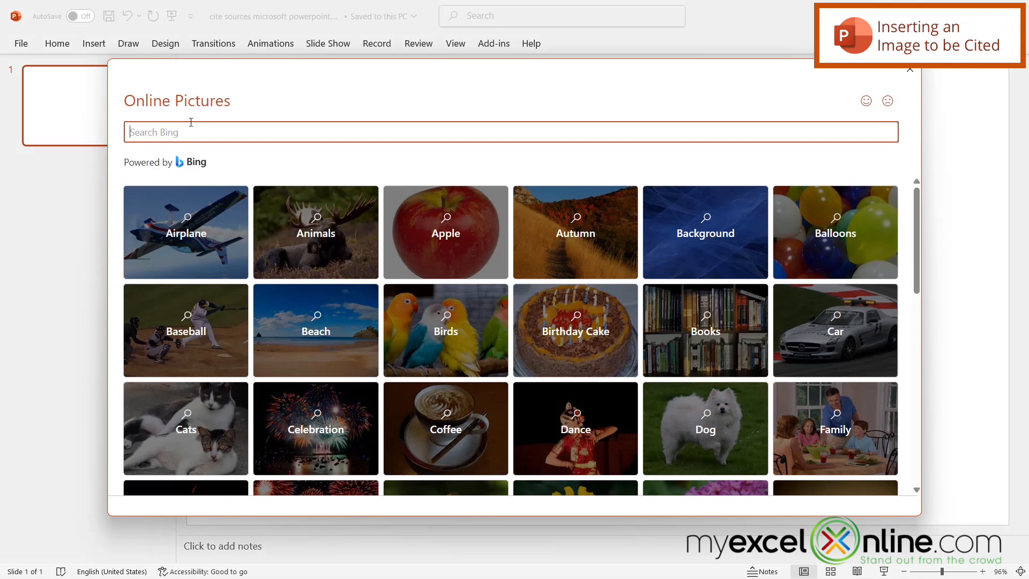
{"action": "type", "text": "dali clock"}
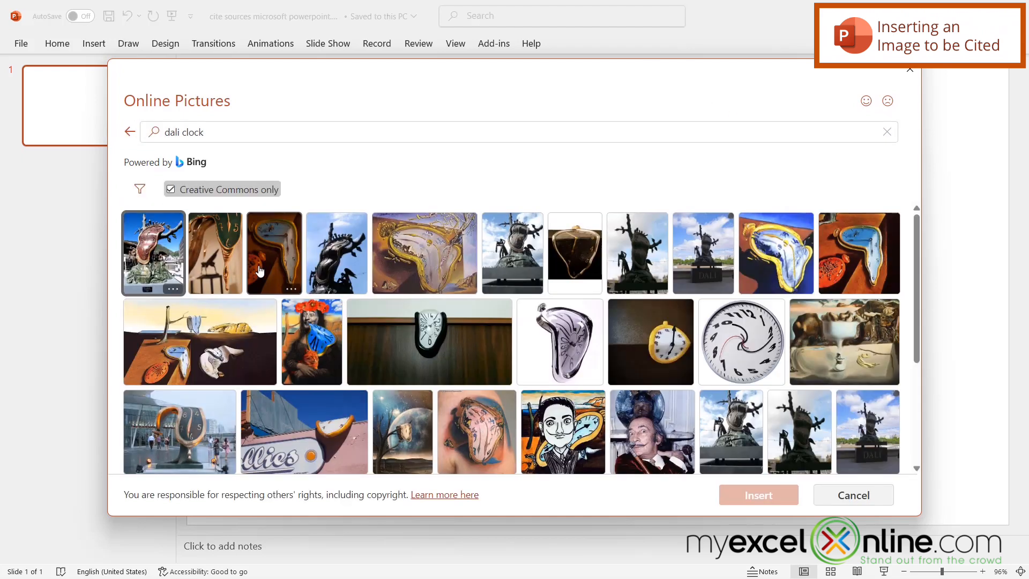
{"action": "mouse_move", "coordinate": [280, 356]}
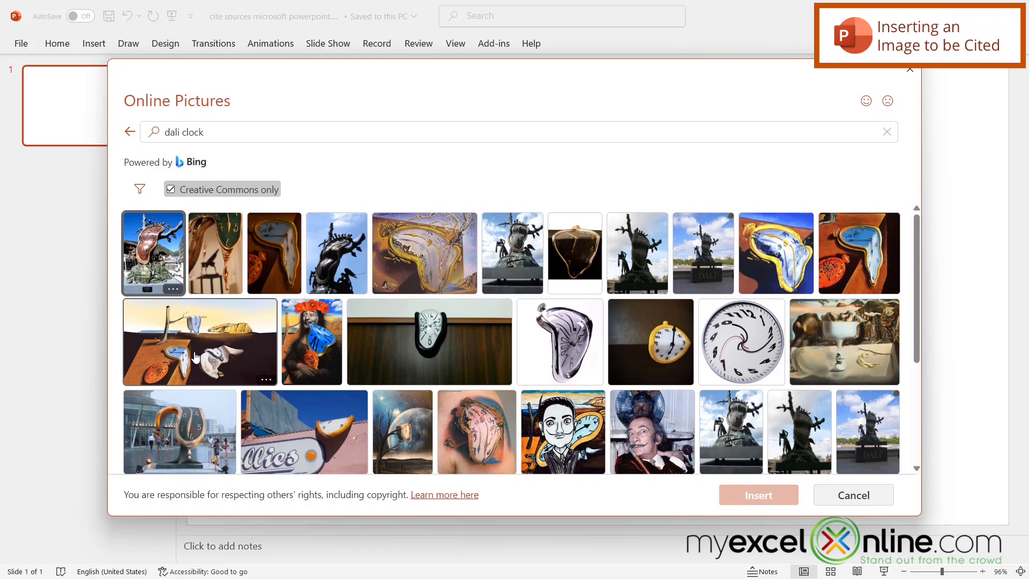
{"action": "left_click", "coordinate": [201, 341]}
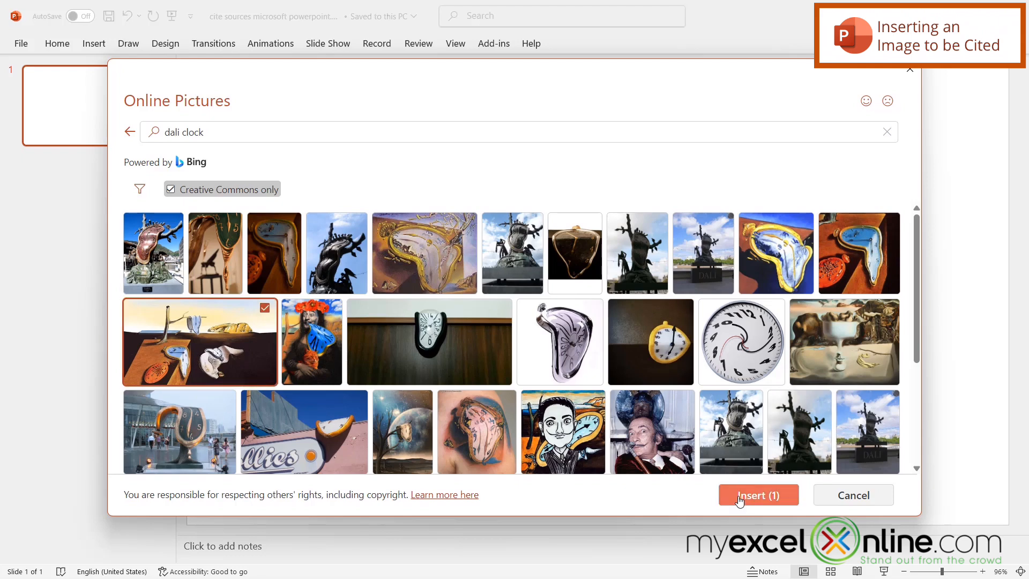
{"action": "left_click", "coordinate": [758, 495]}
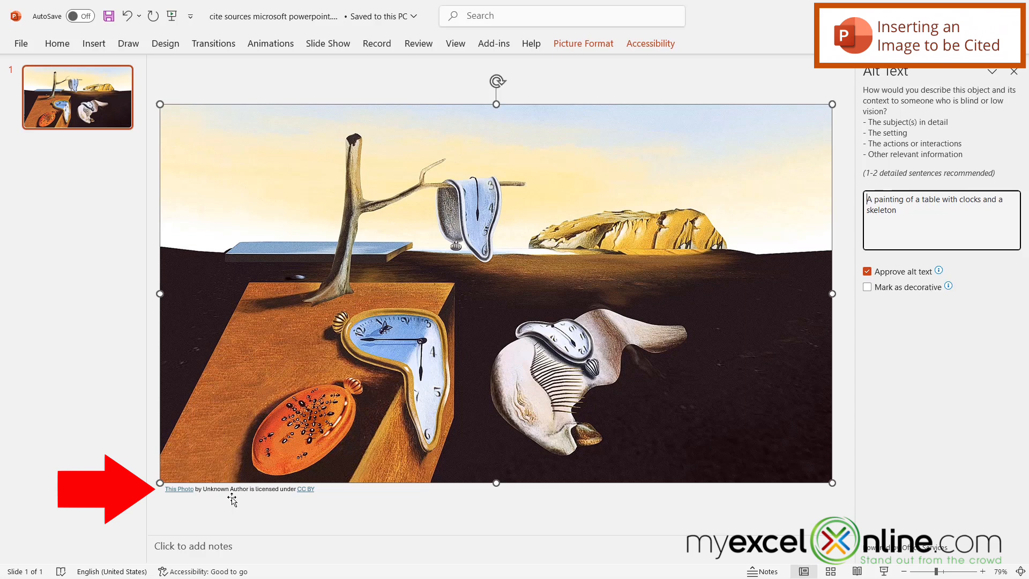
{"action": "mouse_move", "coordinate": [262, 501]}
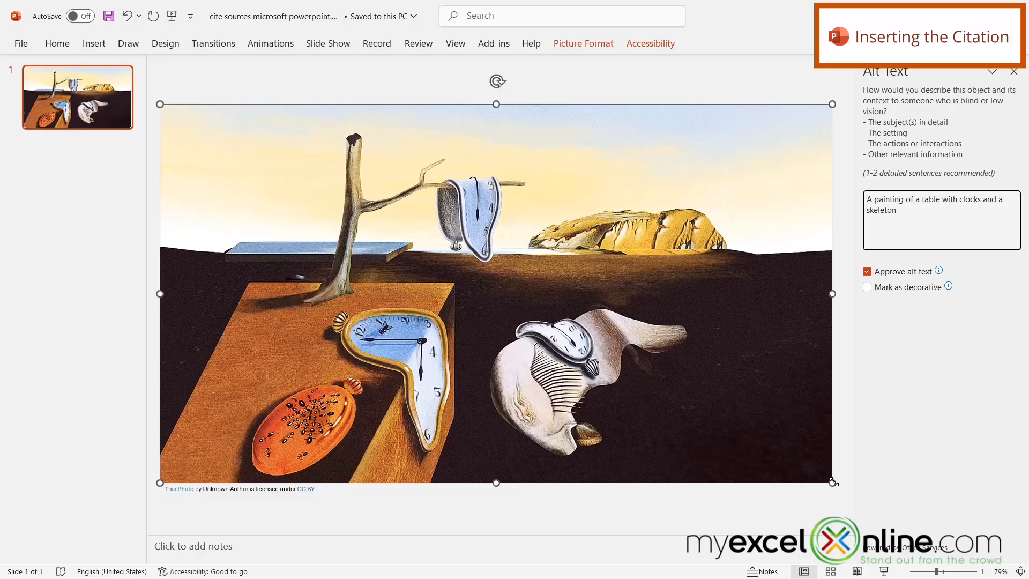
Shrink the painting from its bottom-right corner to free space at its right.
{"action": "left_click_drag", "start_coordinate": [832, 482], "coordinate": [725, 423]}
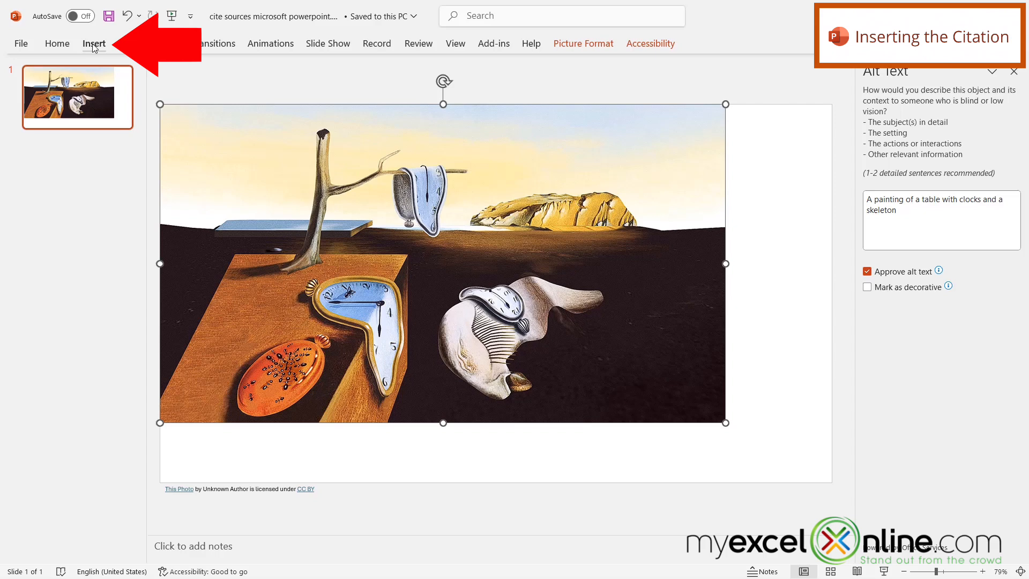
Add a text box right of the painting reading 'Dali, S (1931)'.
{"action": "left_click", "coordinate": [93, 43]}
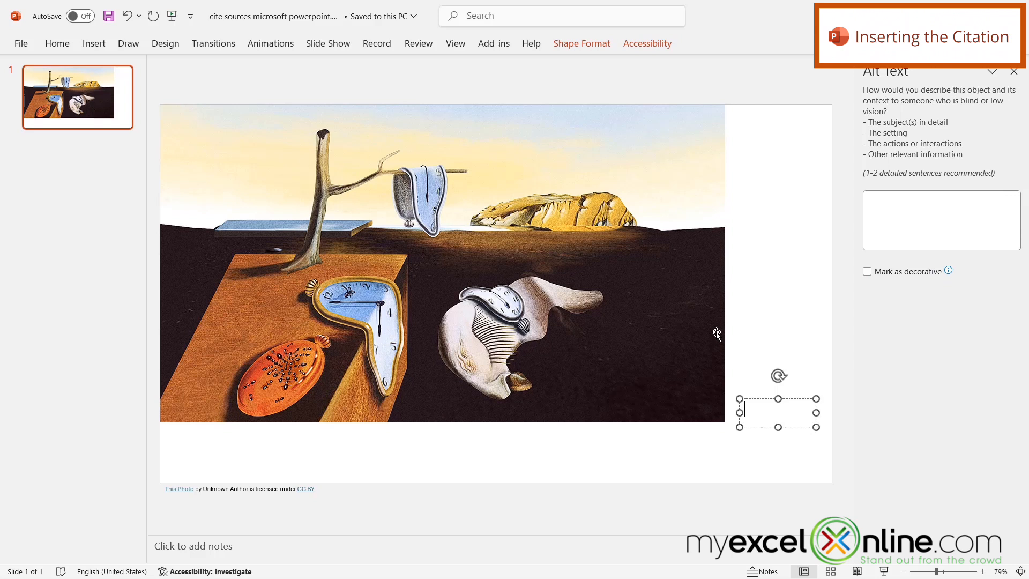
{"action": "type", "text": "Dal"}
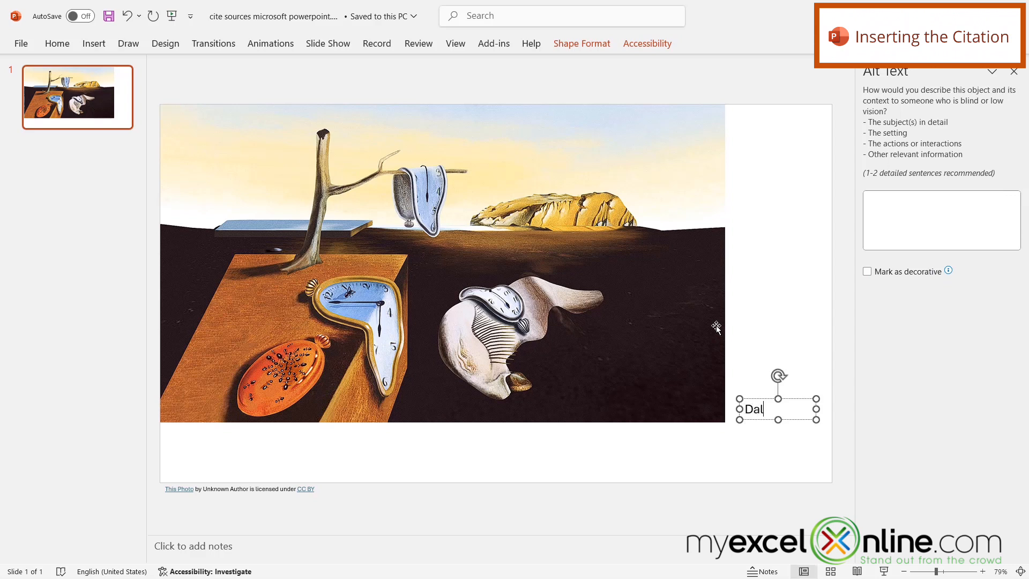
{"action": "type", "text": "i, S"}
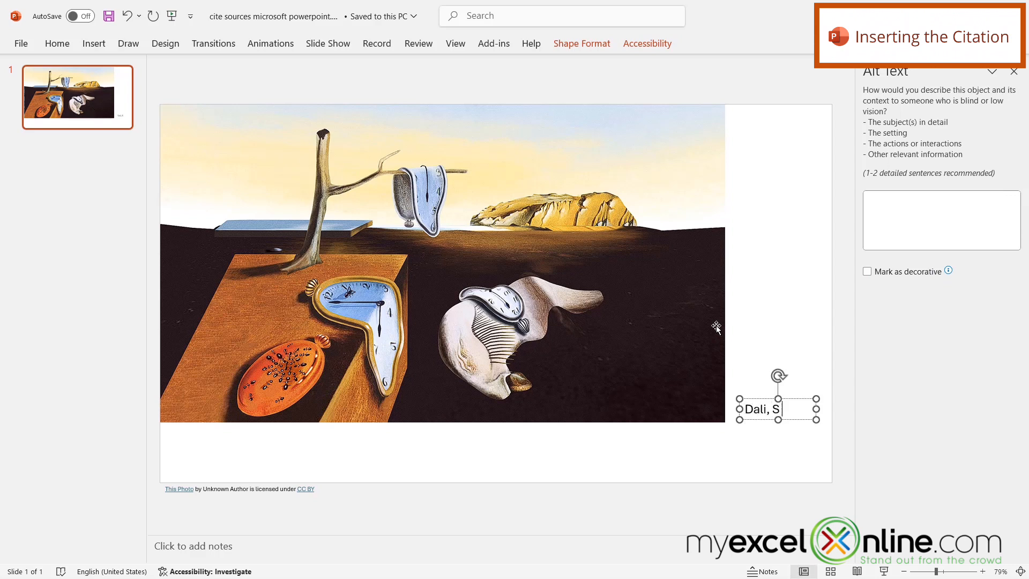
{"action": "type", "text": "(1931"}
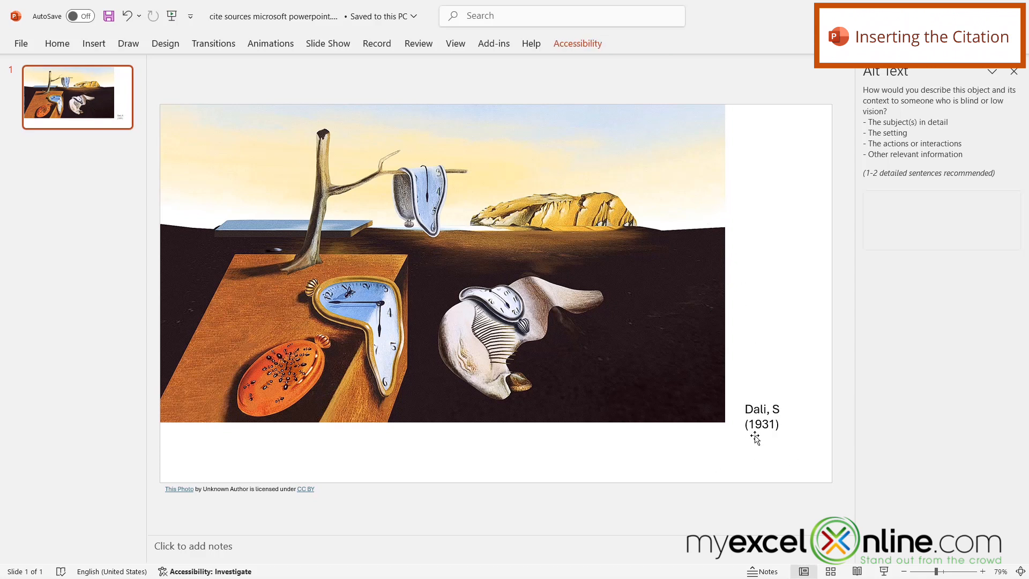
{"action": "mouse_move", "coordinate": [745, 448]}
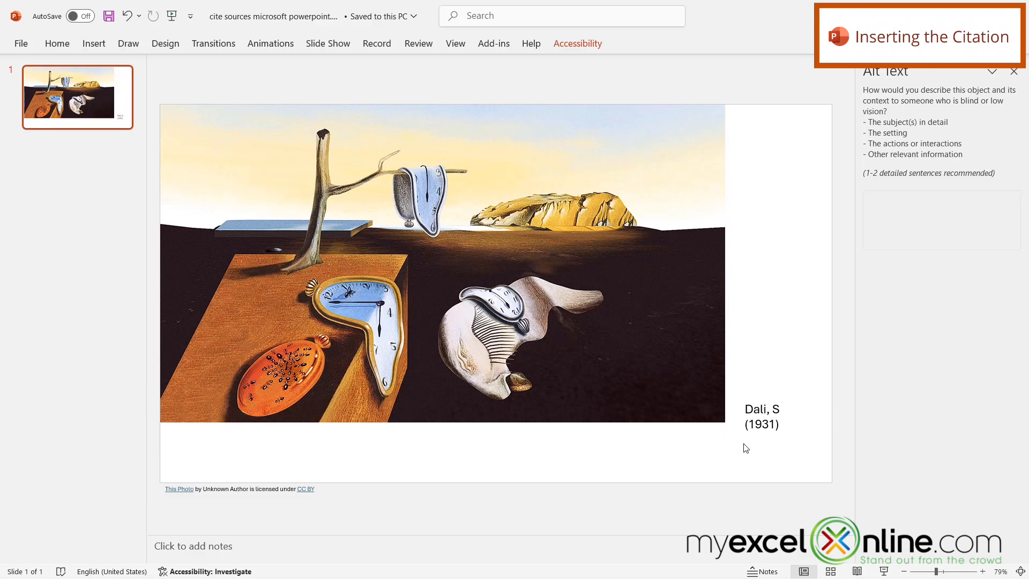